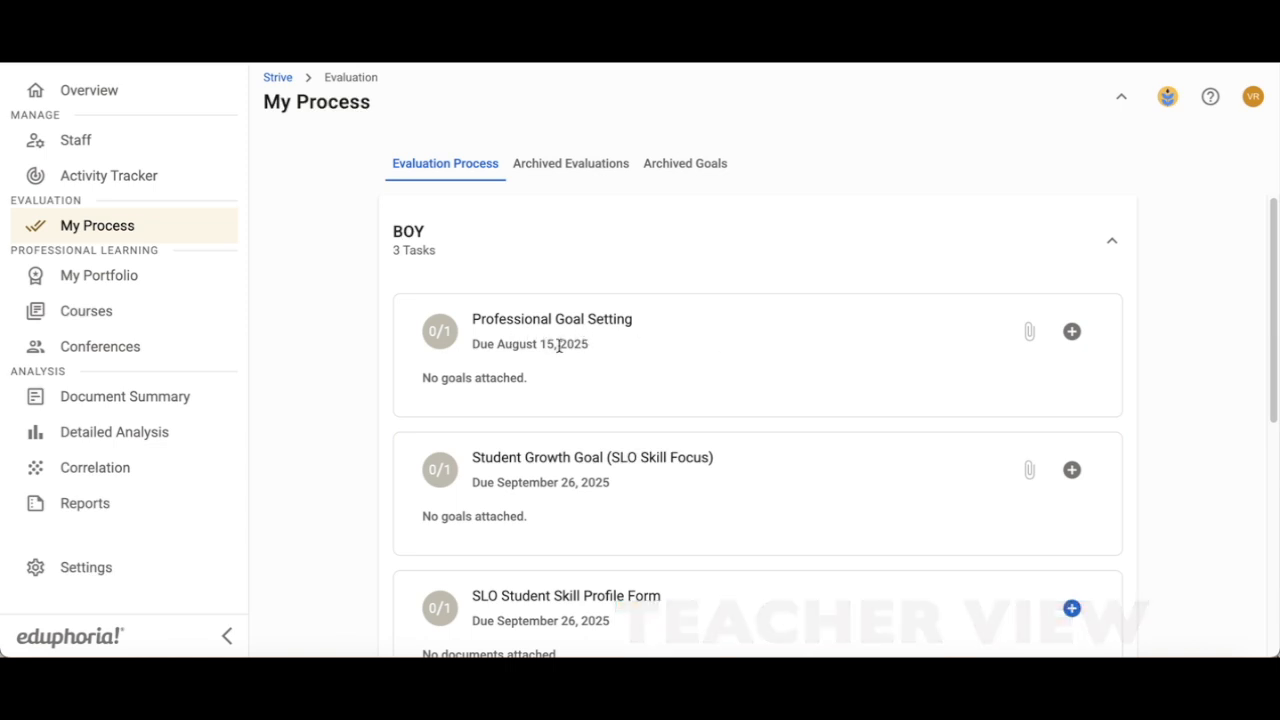
Start a new goal from the Professional Goal Setting task's plus button
left_click(1072, 332)
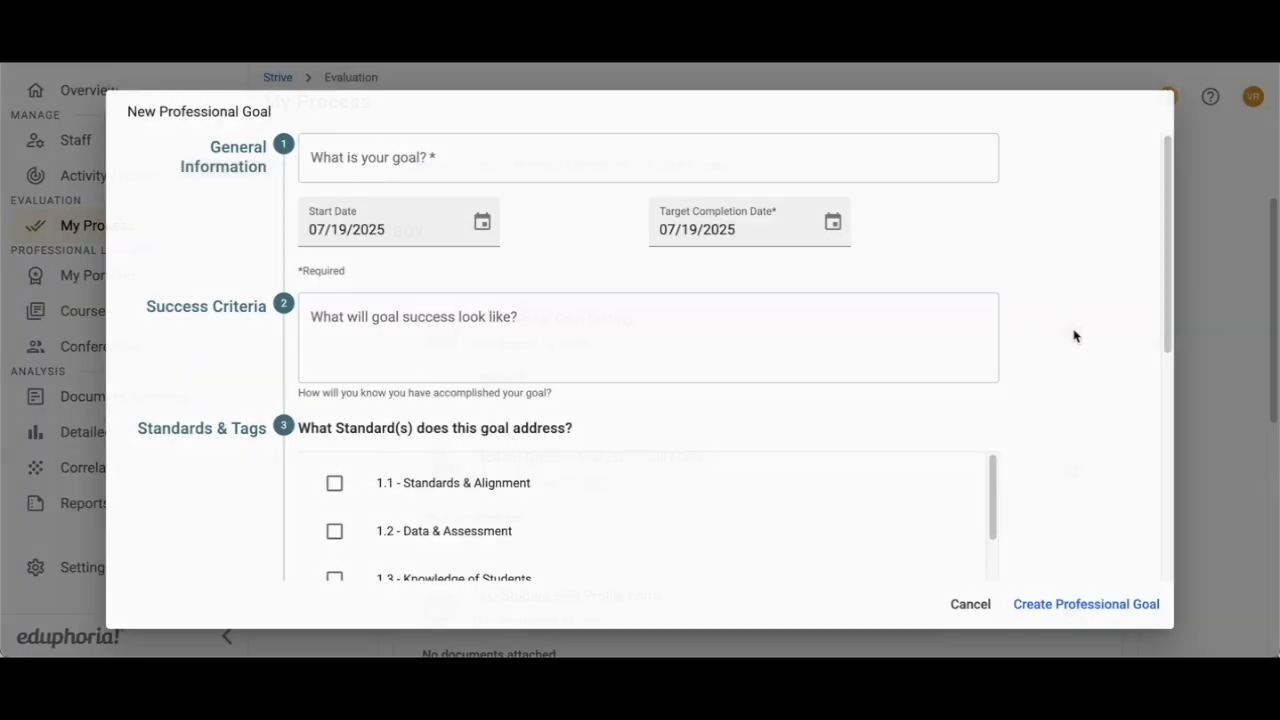
Write the reading comprehension and fluency goal, starting late July 2025 with a May 2026 target completion
left_click(648, 156)
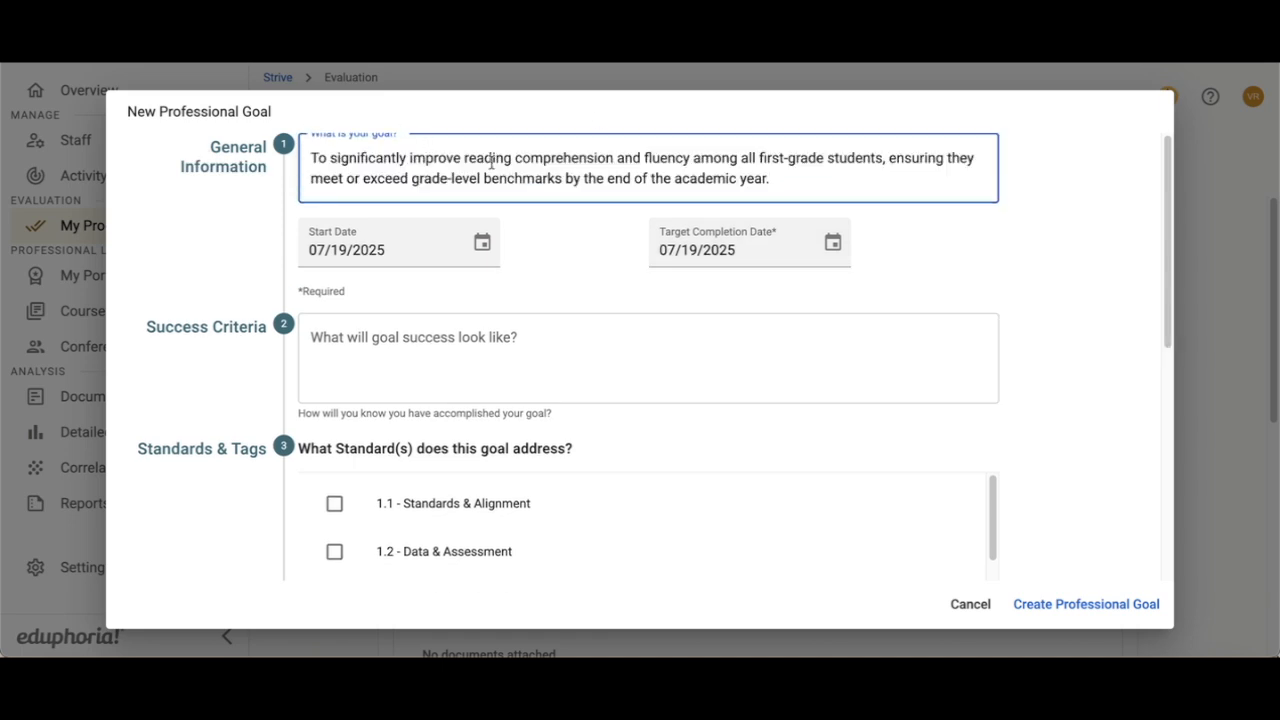
mouse_move(342, 274)
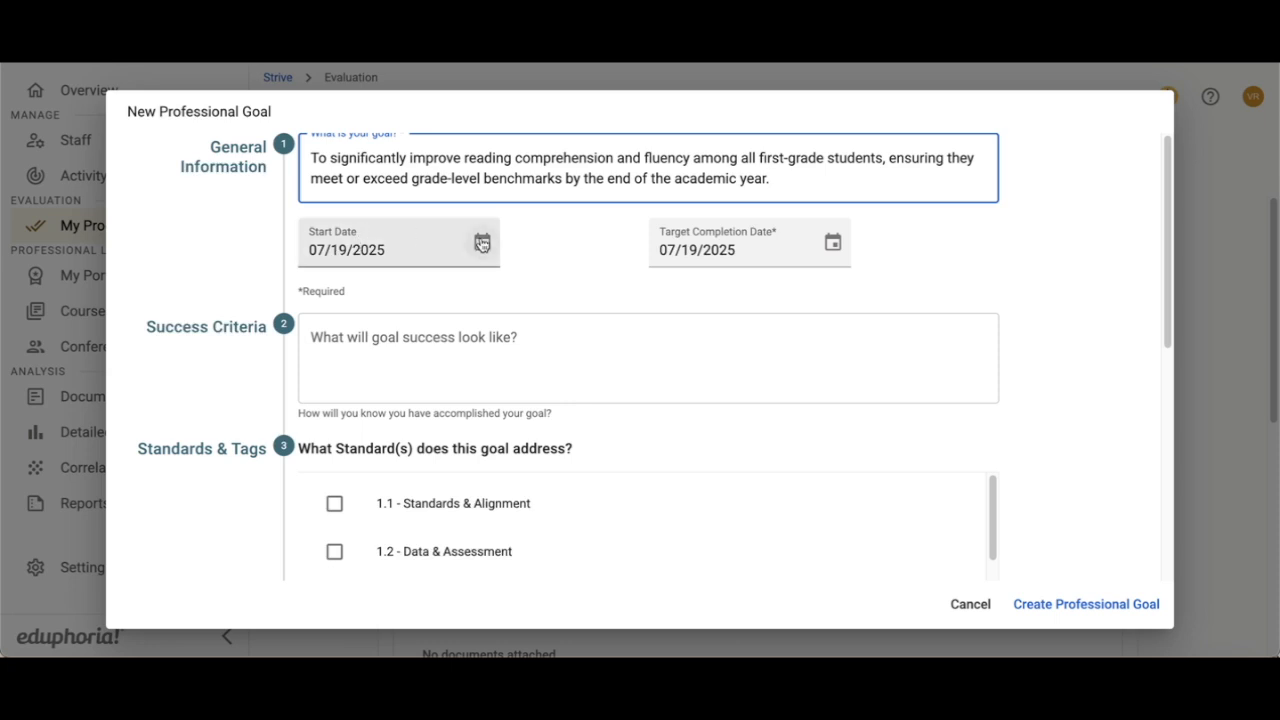
left_click(482, 240)
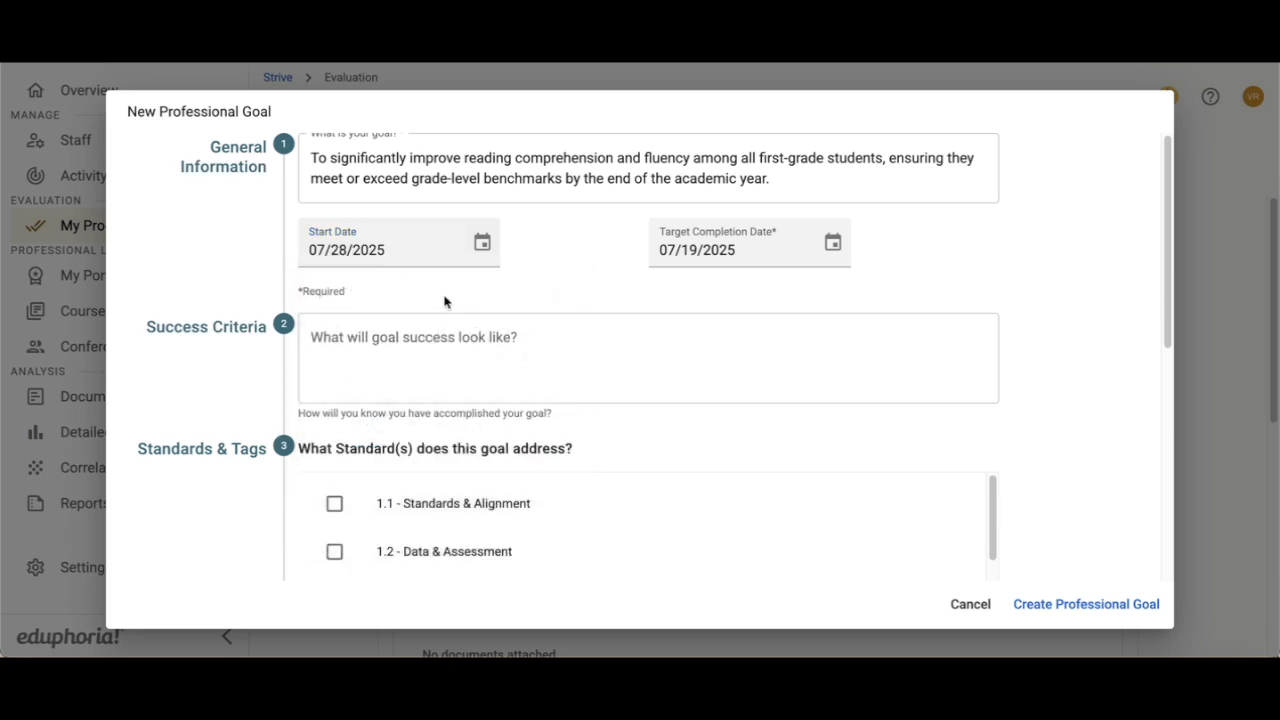
left_click(832, 242)
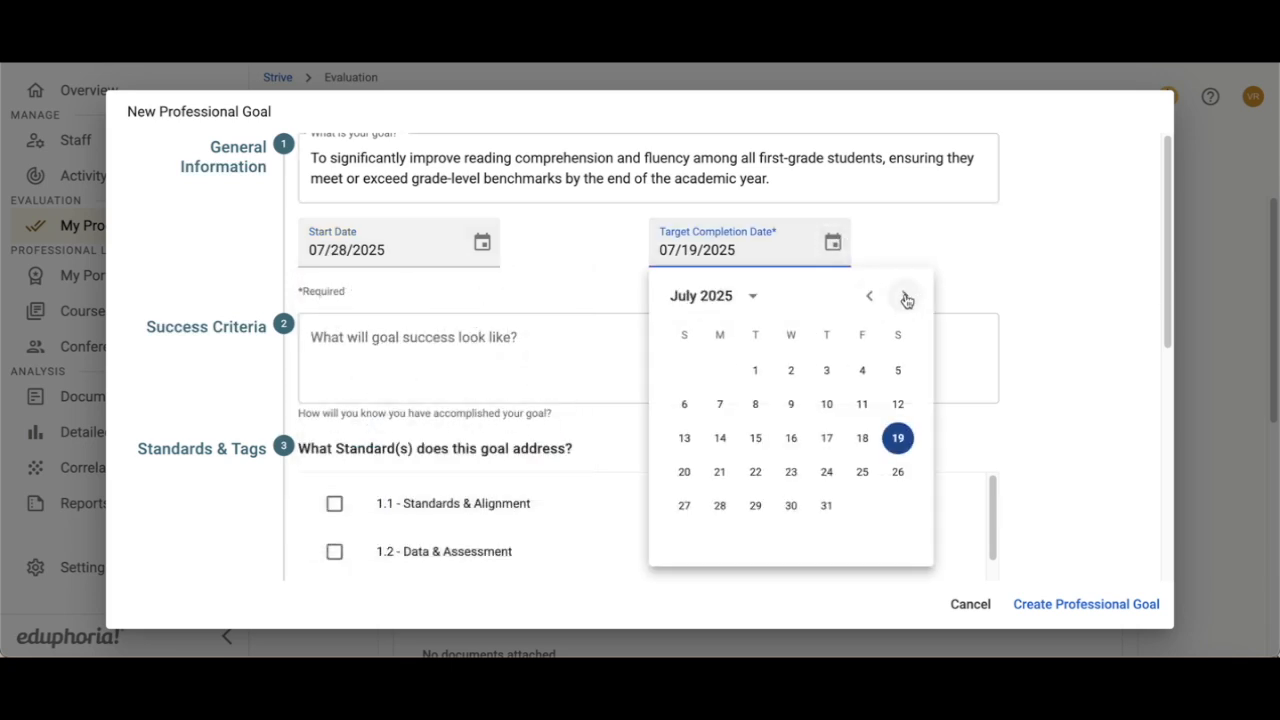
left_click(904, 296)
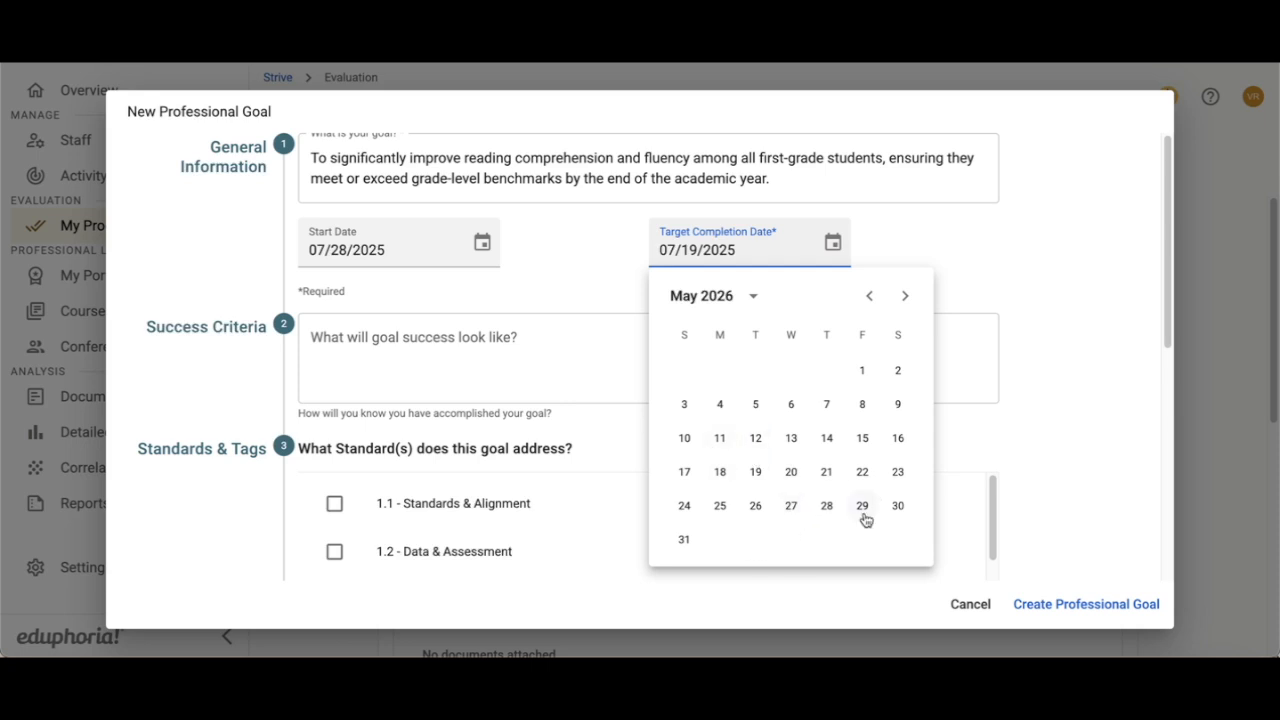
left_click(862, 504)
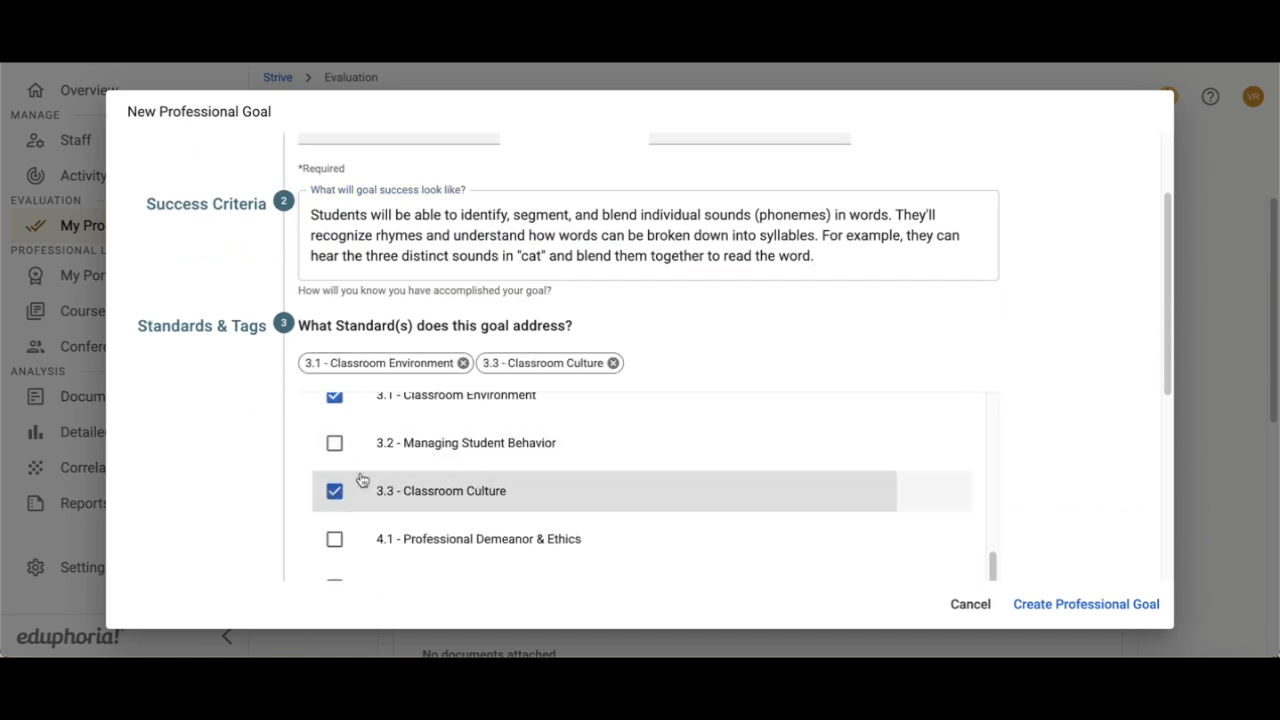
Tag the goal with standard 3.3 Classroom Culture alongside 3.1 Classroom Environment
left_click(334, 508)
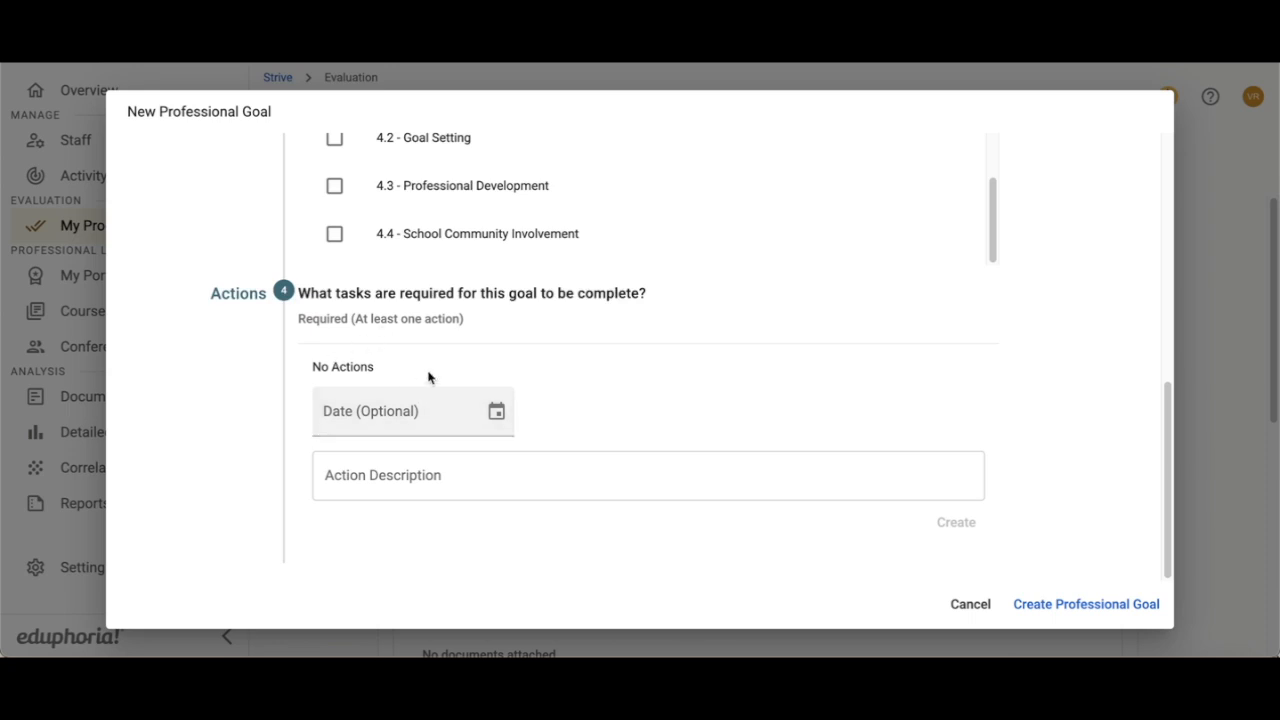
Add the first action: letter sound identification, decoding CVC words, sight words
left_click(648, 476)
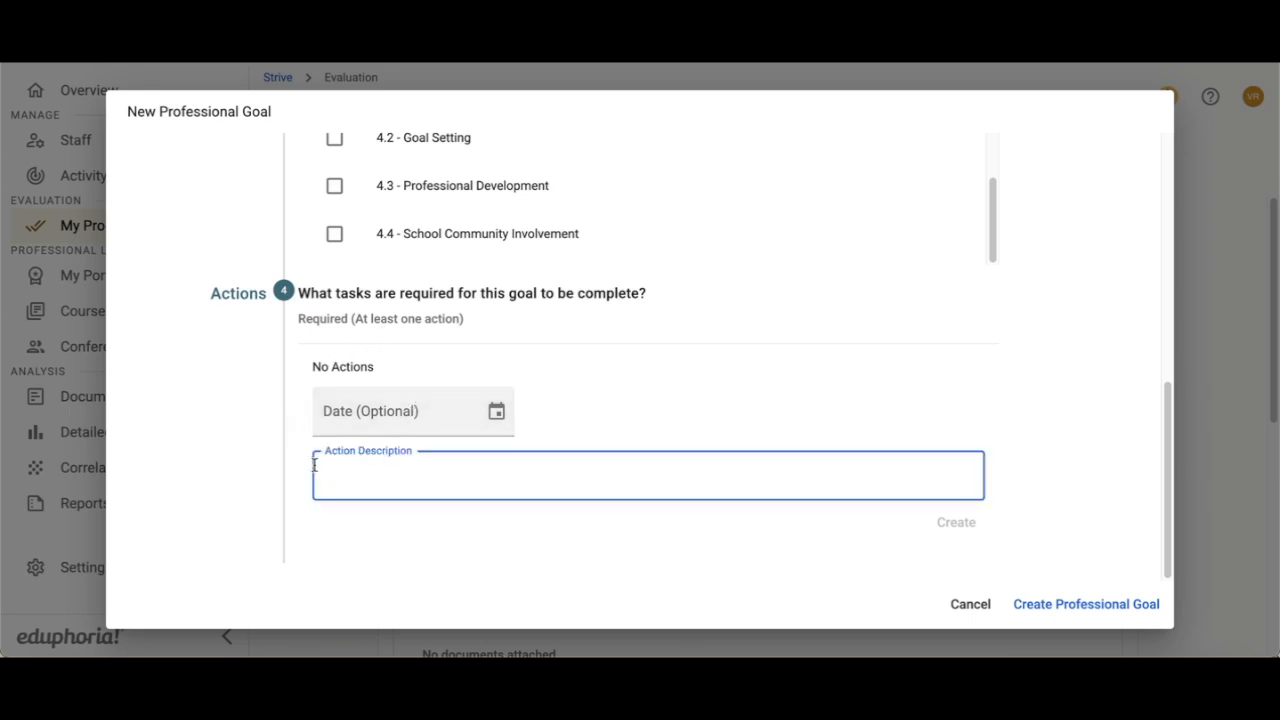
type("Letter sound identification, decoding CVC (consonant-vowel-consonant) words, sight word recognition")
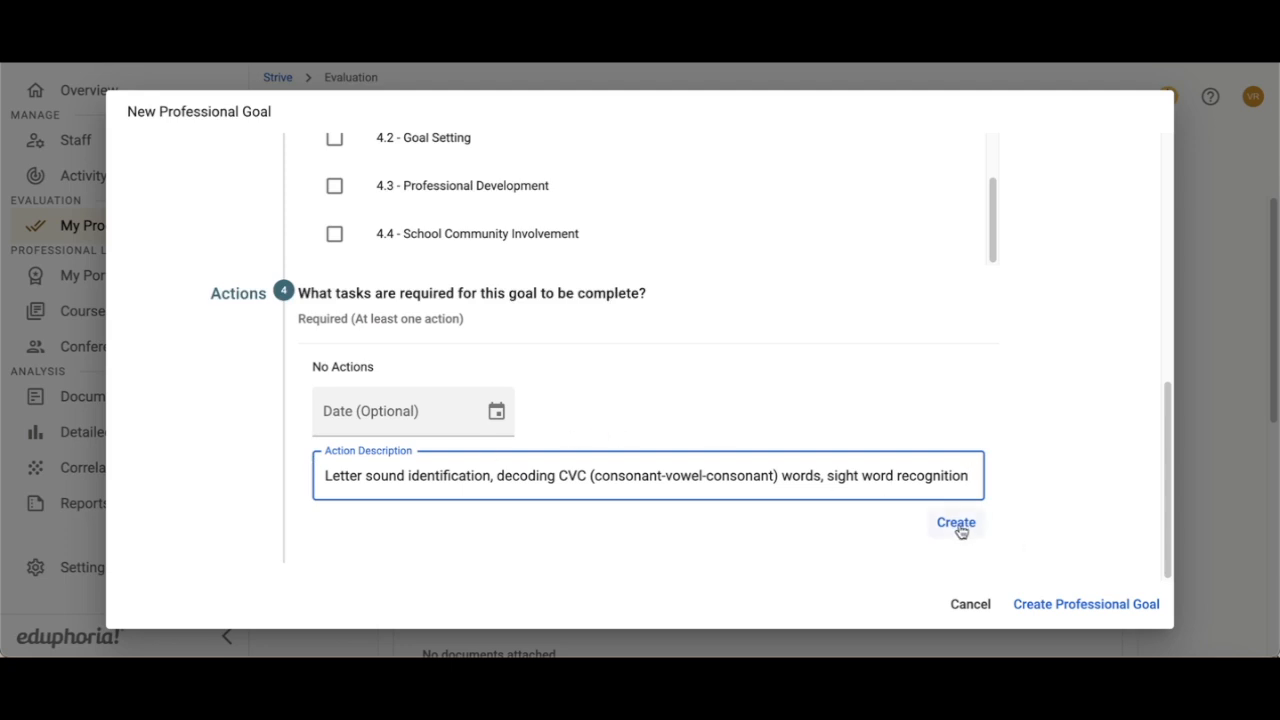
left_click(954, 522)
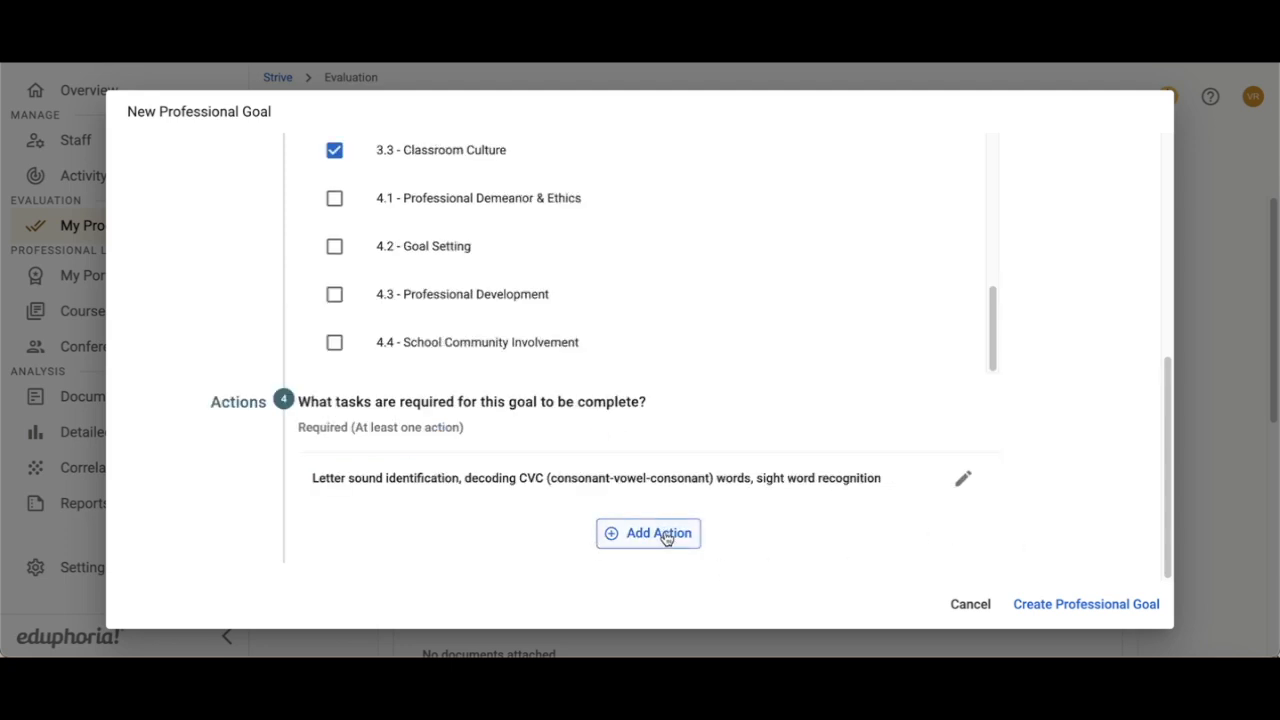
Add the running records assessment action and create the professional goal
left_click(648, 532)
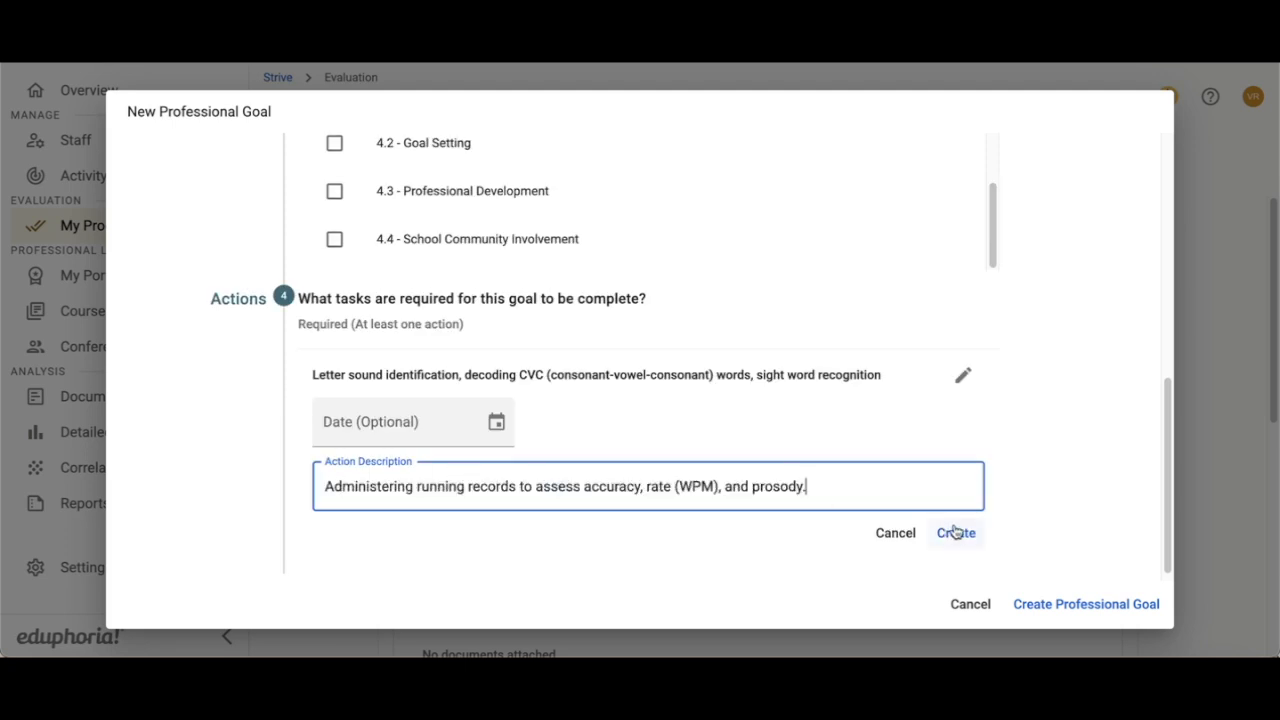
left_click(954, 532)
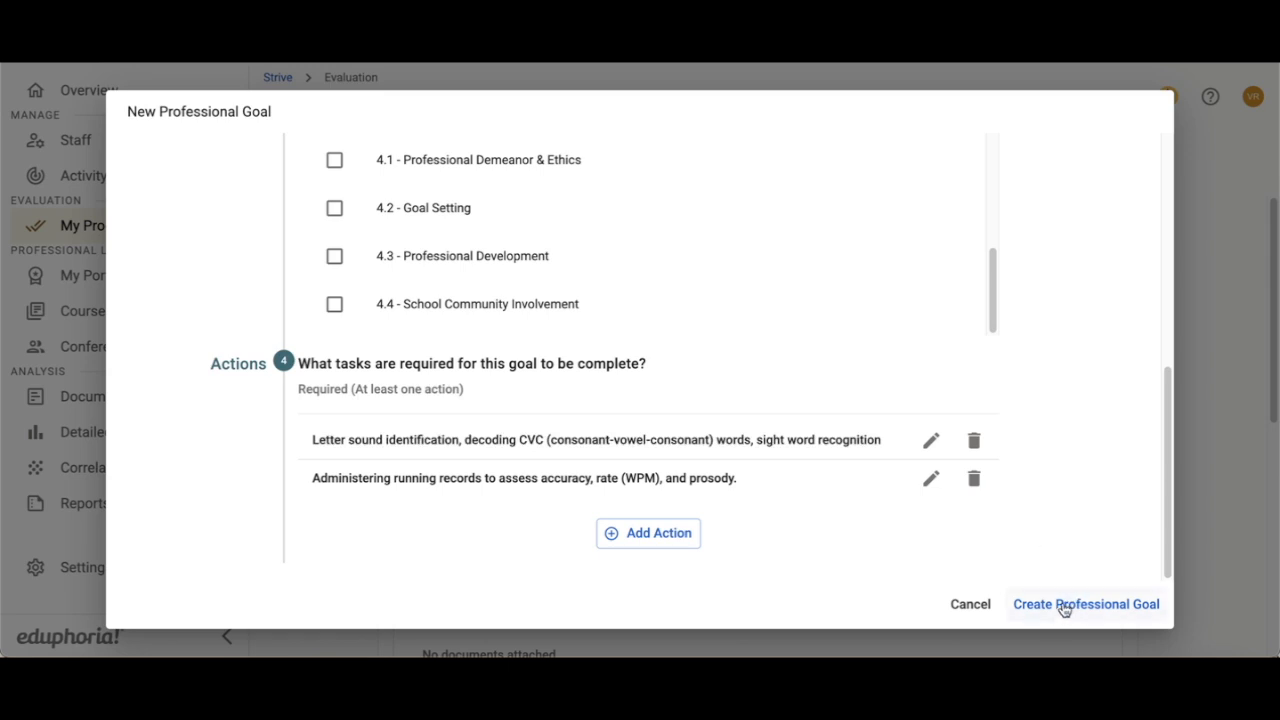
left_click(1084, 604)
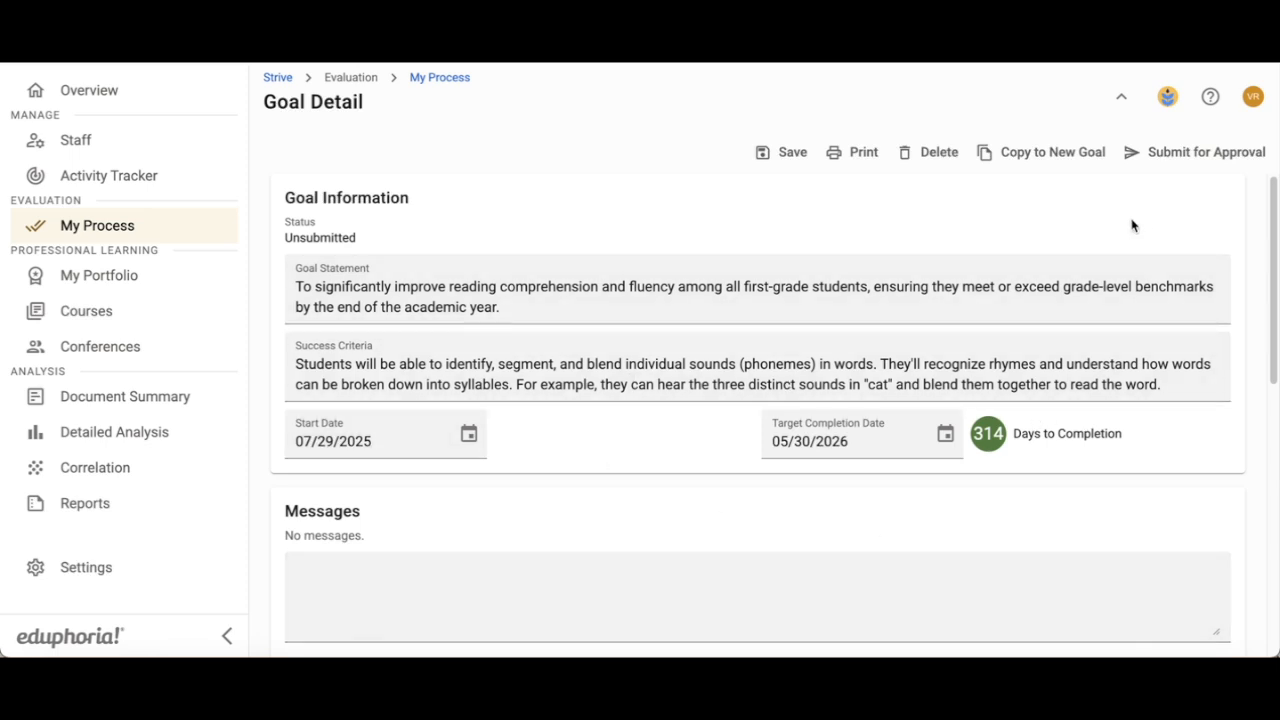
Submit the reading goal for approval and confirm the submission
scroll("down", 3)
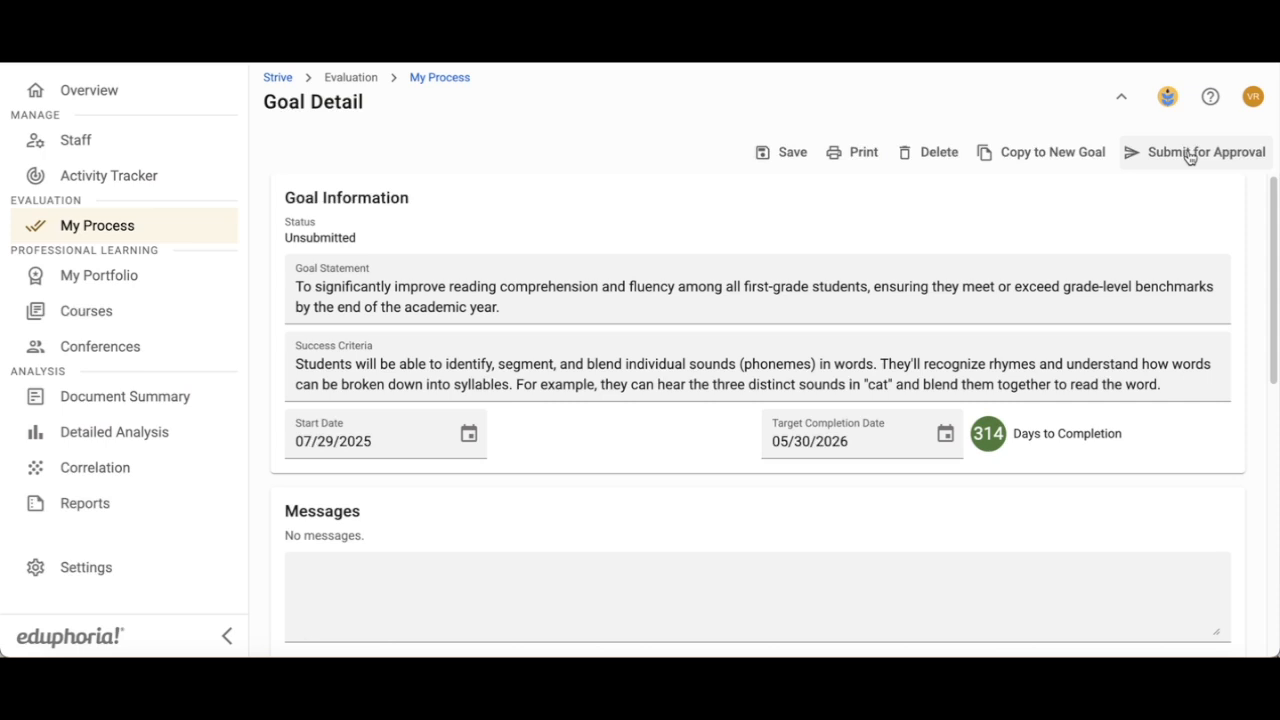
left_click(1206, 152)
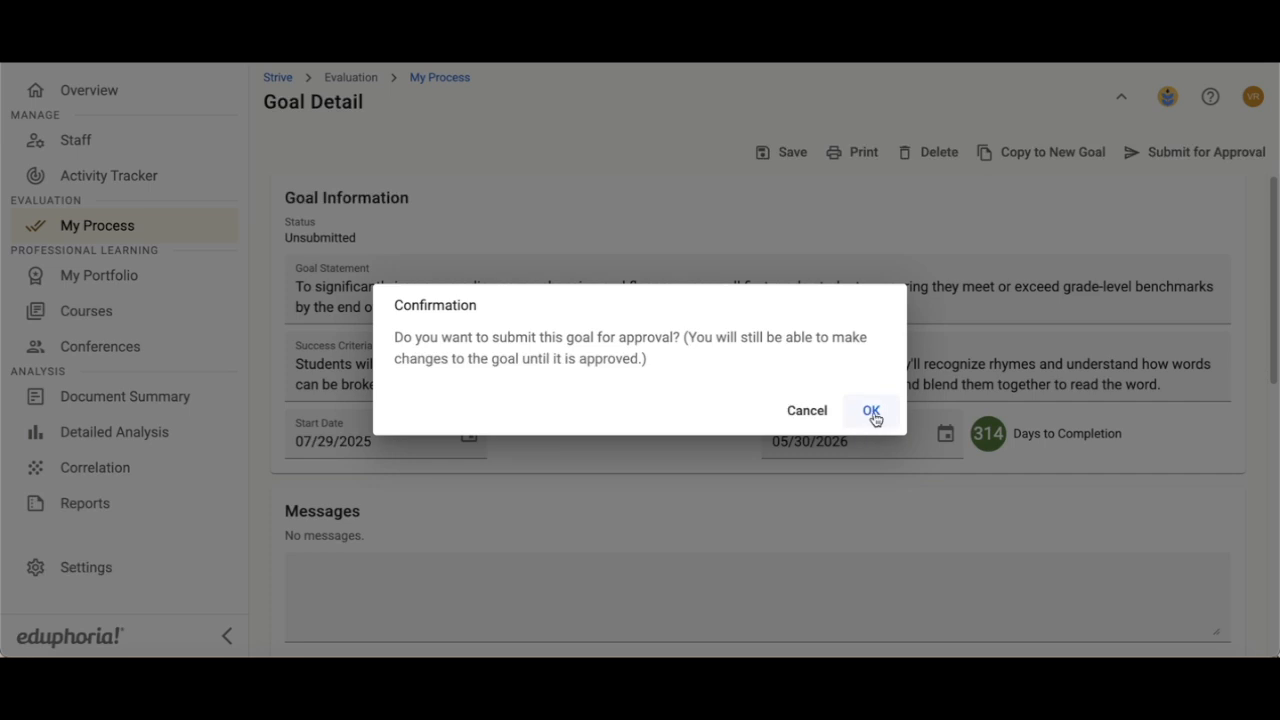
left_click(870, 412)
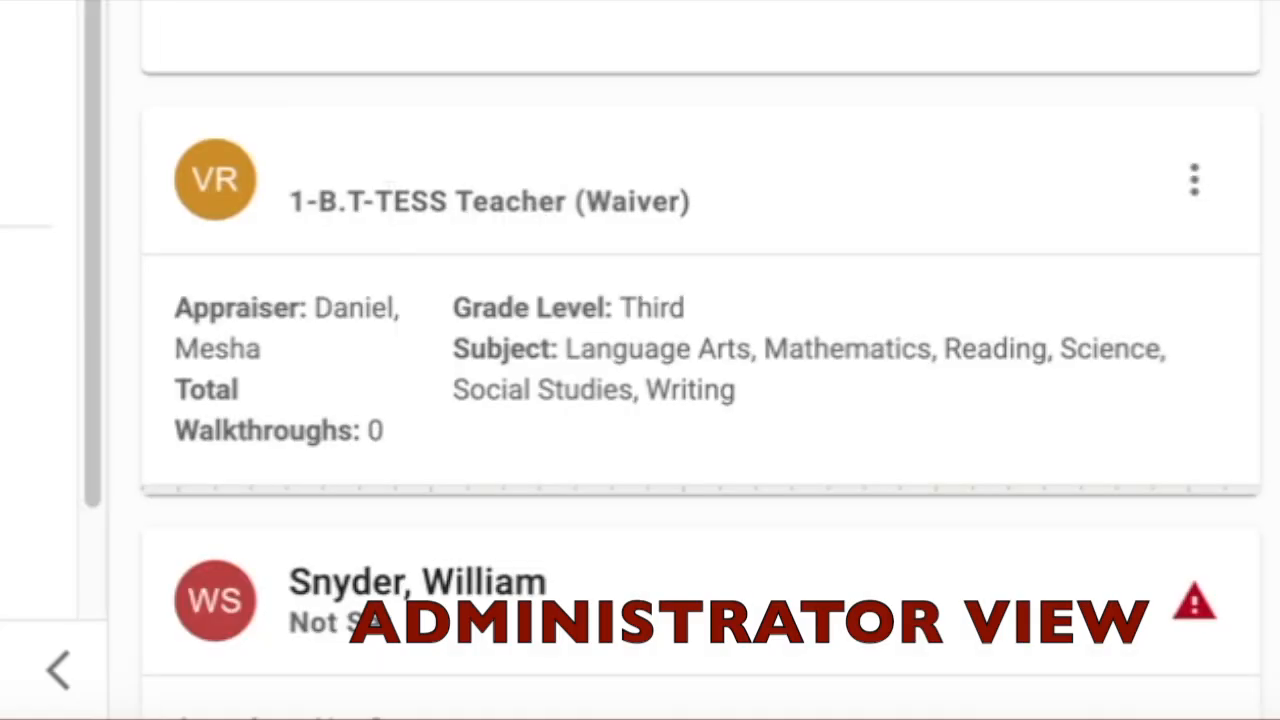
mouse_move(940, 210)
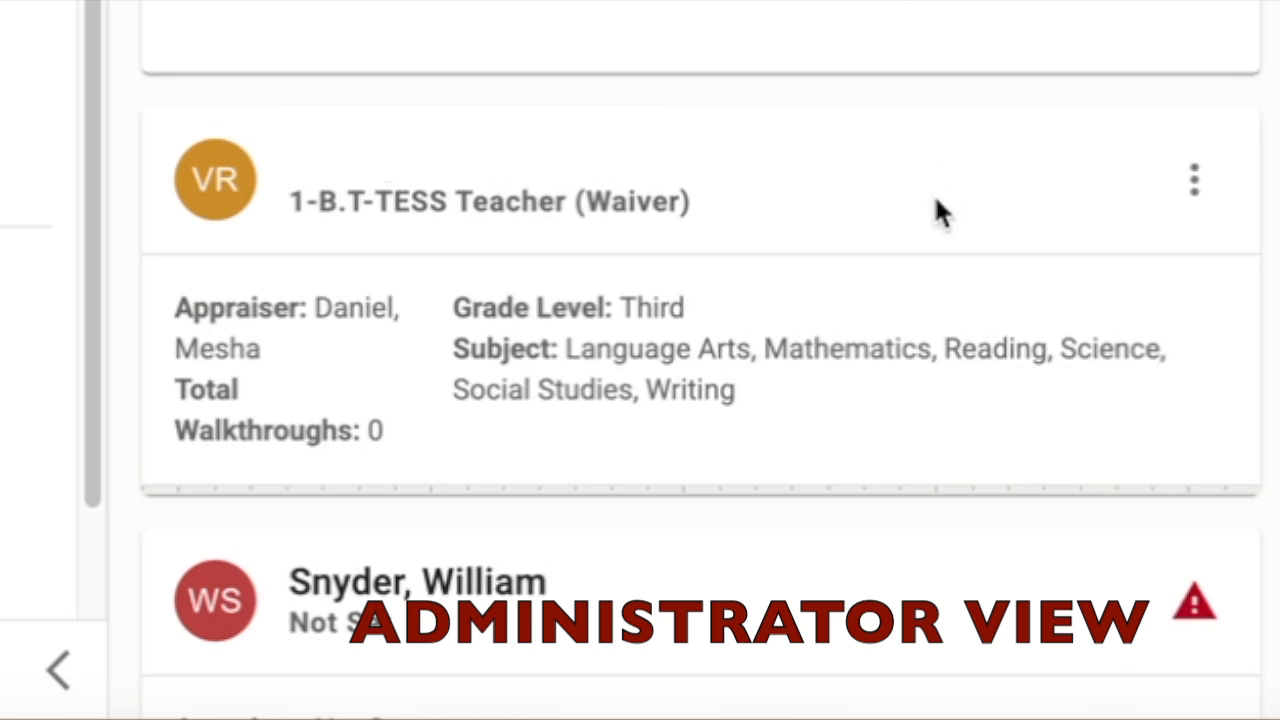
mouse_move(460, 184)
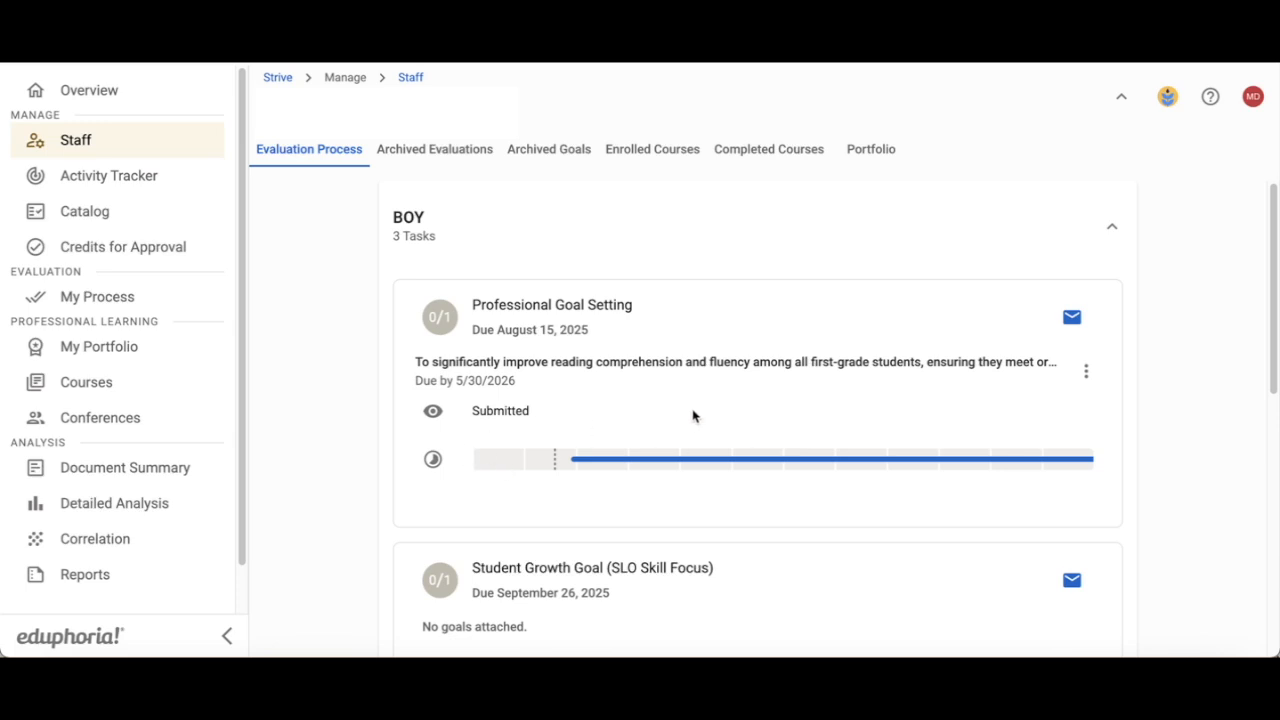
mouse_move(478, 370)
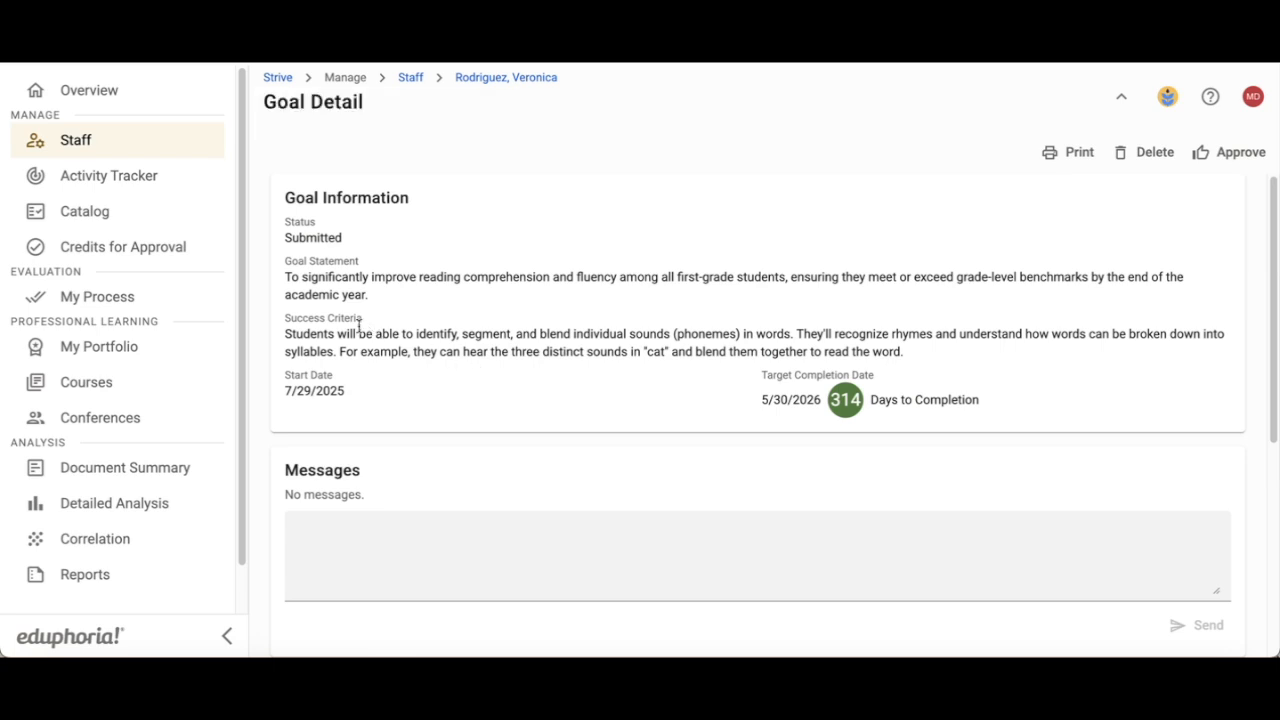
Scroll through the goal's Standards & Tags and Actions sections to review them
scroll("down", 3)
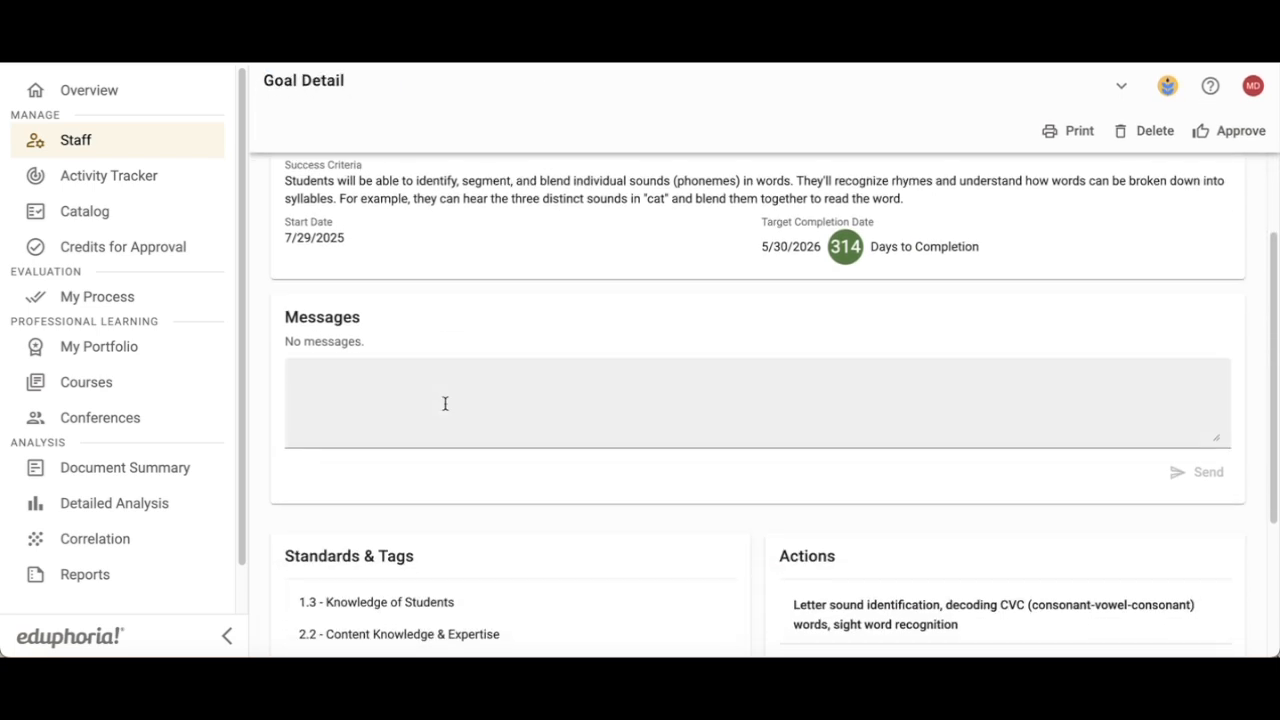
scroll("down", 3)
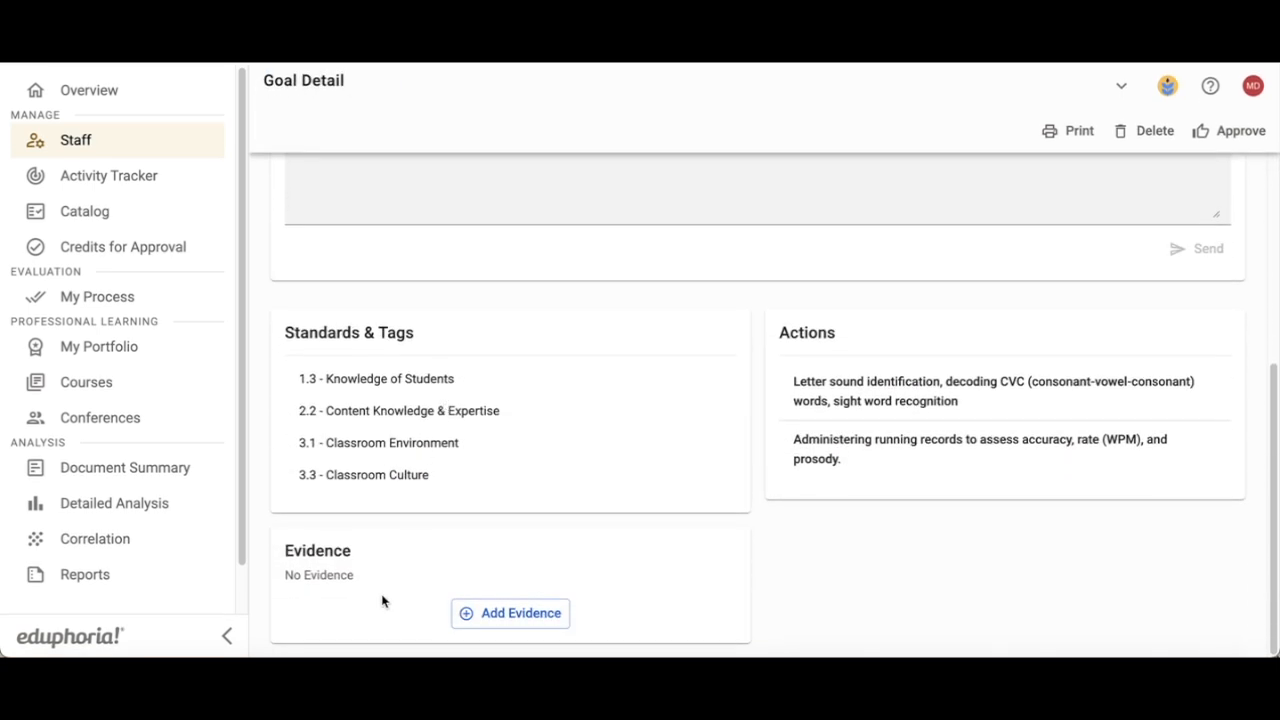
mouse_move(576, 512)
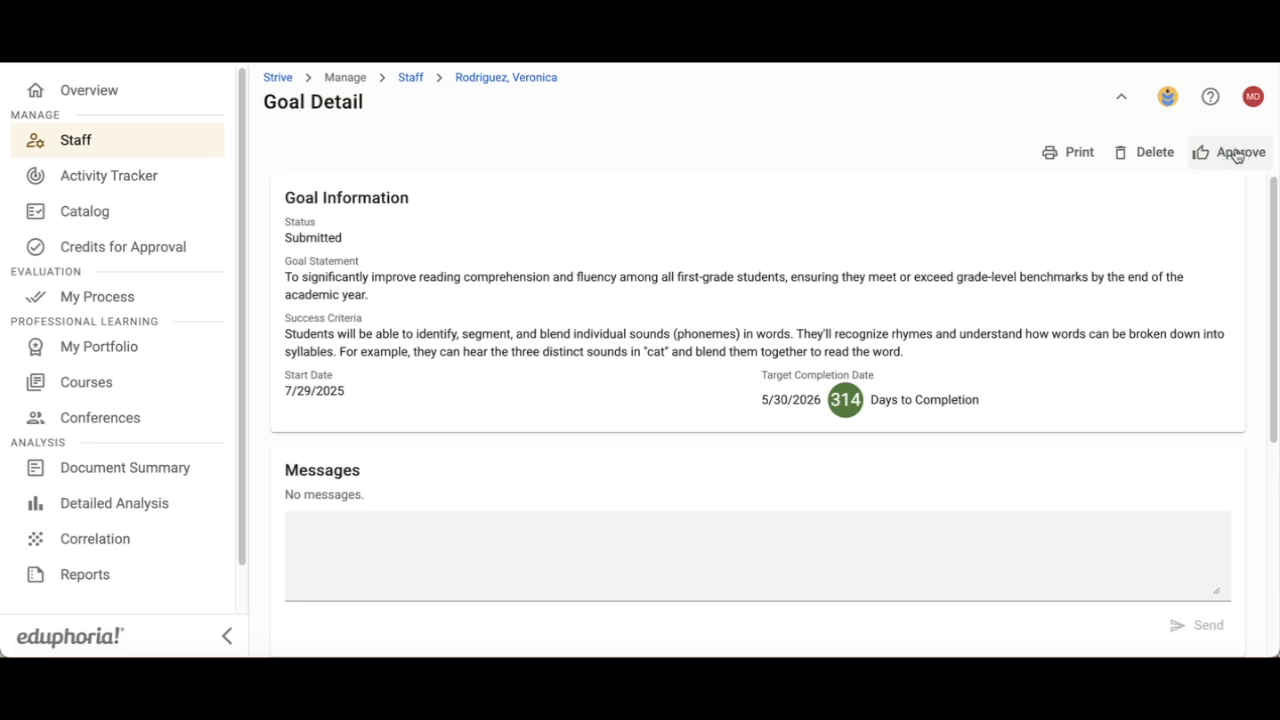
Approve the submitted reading goal so its status shows Approved
left_click(1238, 152)
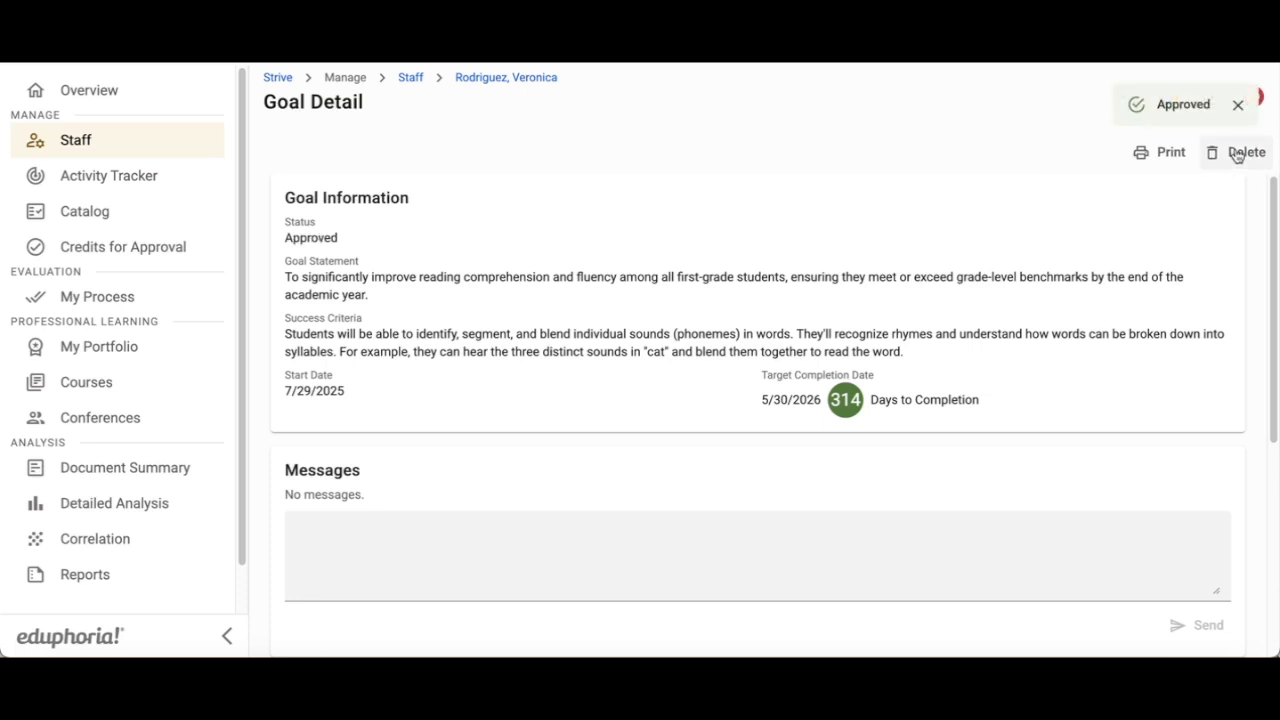
mouse_move(1240, 104)
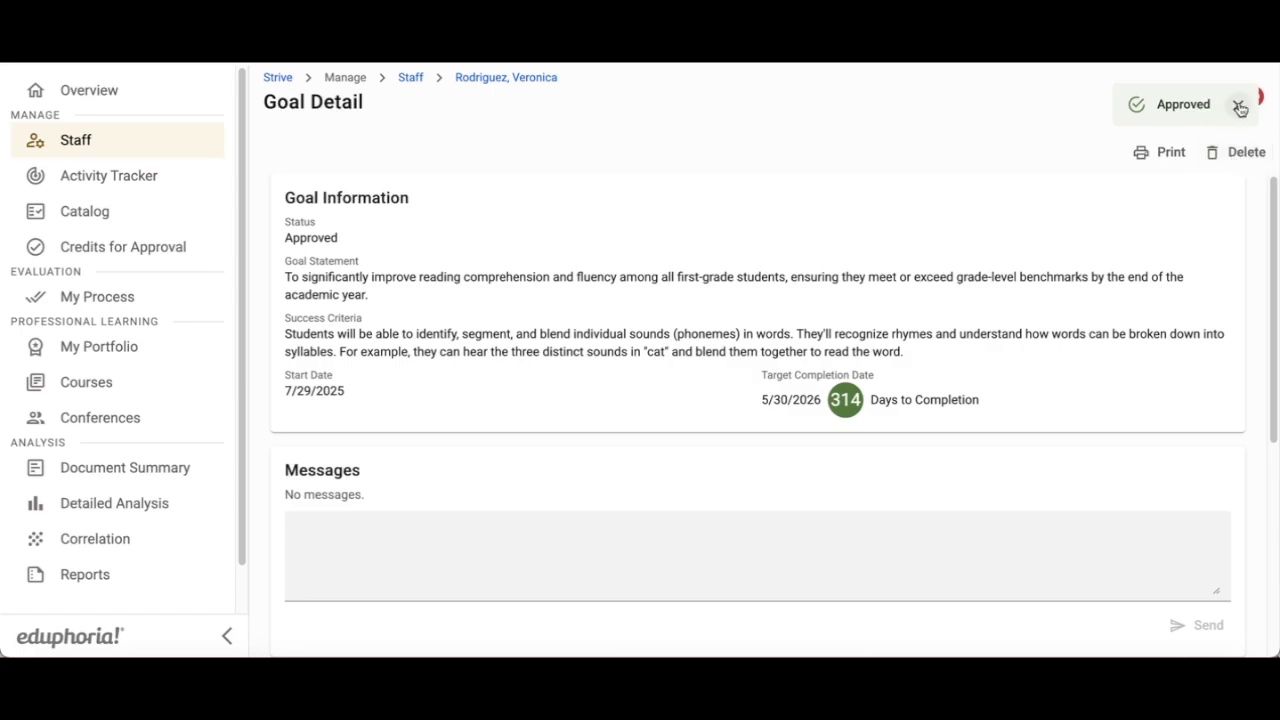